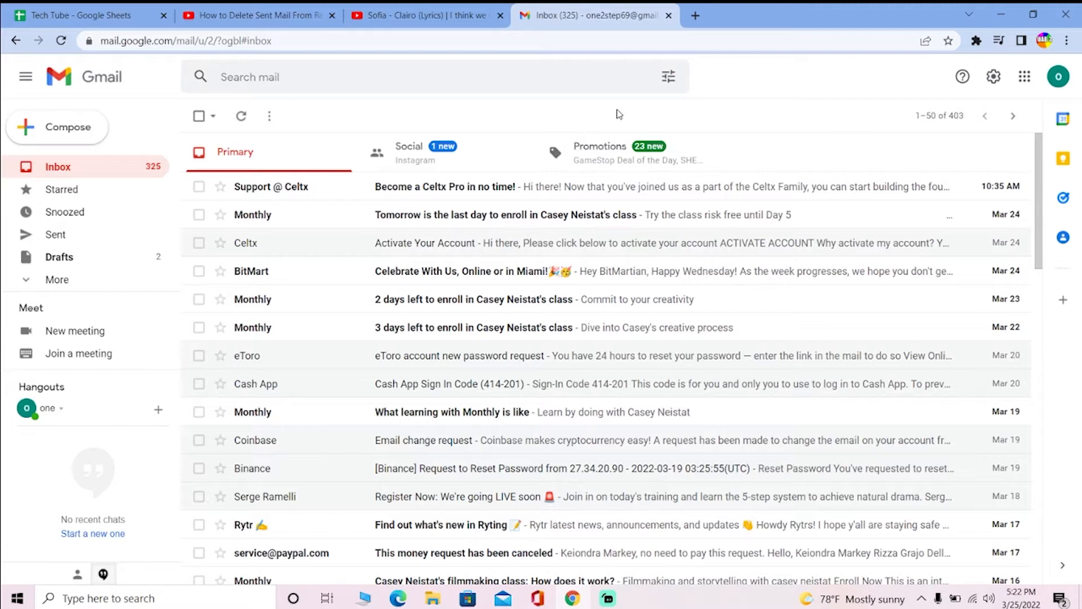
{"action": "mouse_move", "coordinate": [752, 82]}
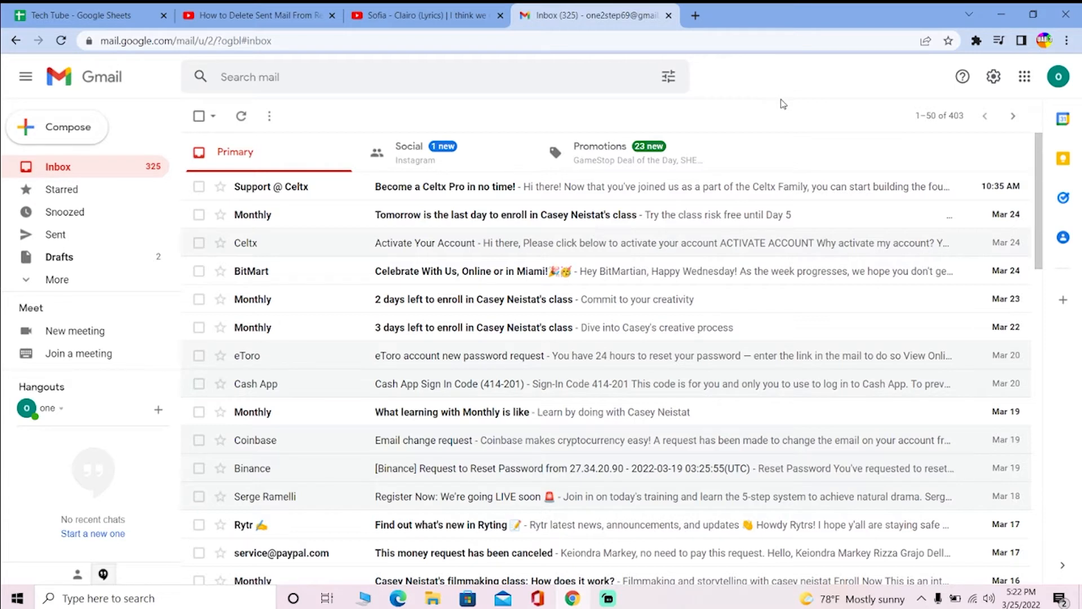
{"action": "mouse_move", "coordinate": [771, 110]}
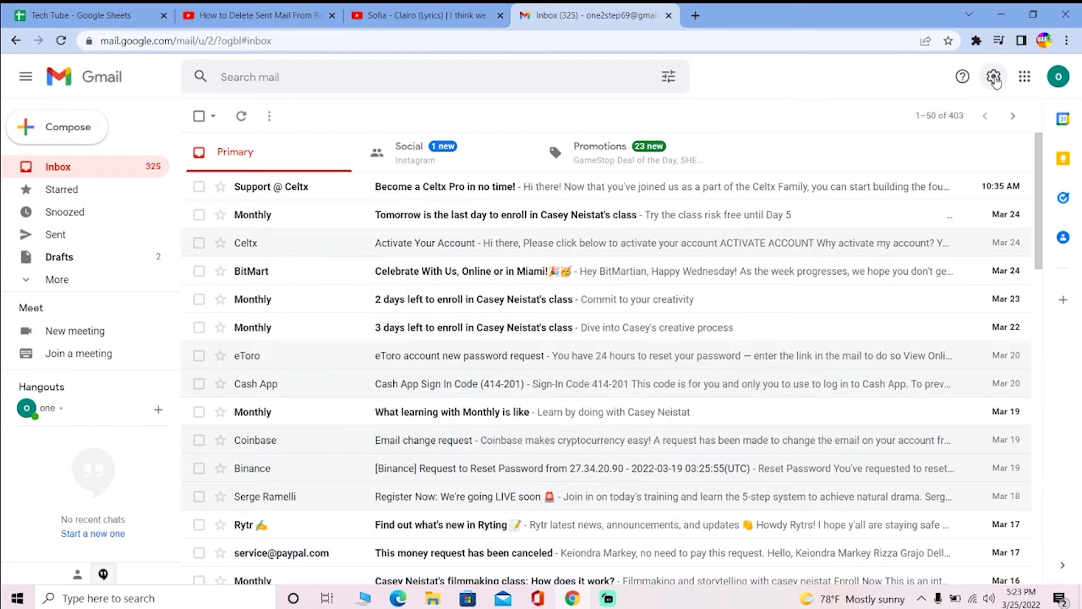
- In the full General settings, choose a 30-second send cancellation period
{"action": "left_click", "coordinate": [993, 76]}
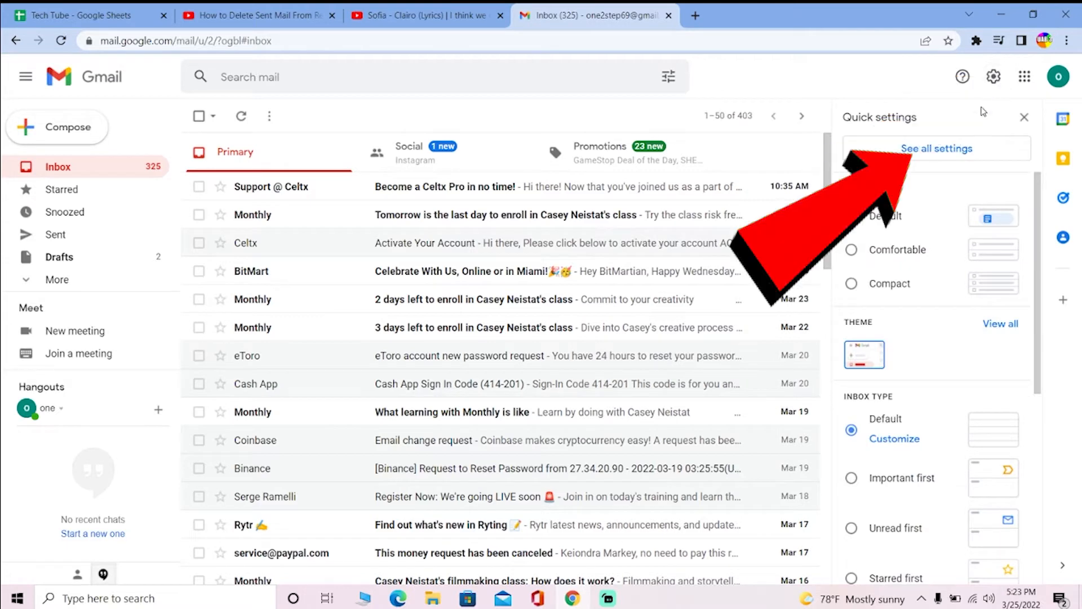
{"action": "left_click", "coordinate": [936, 149]}
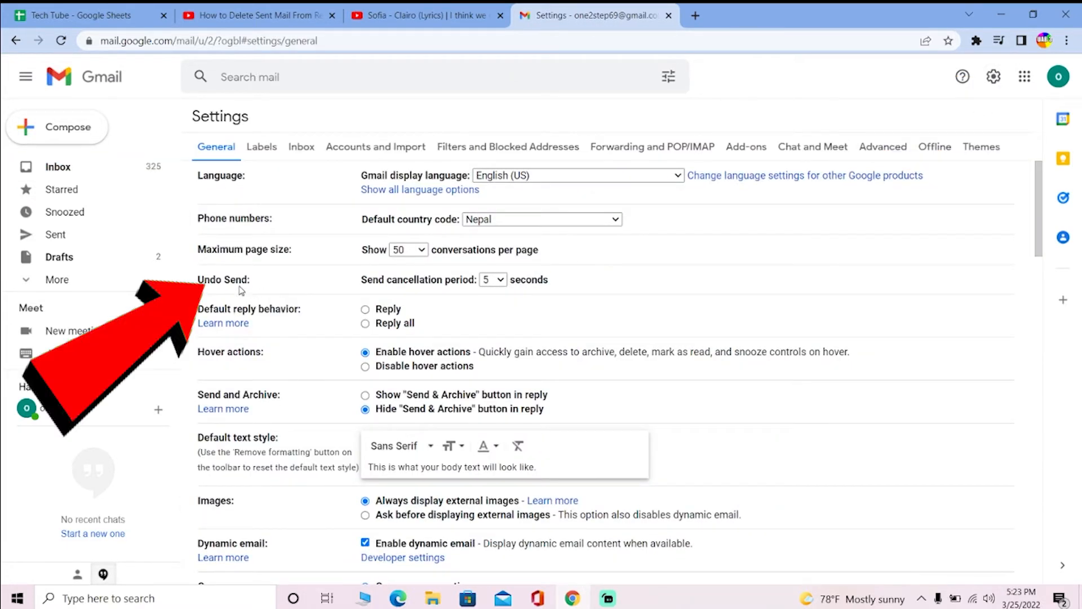
{"action": "left_click", "coordinate": [492, 279]}
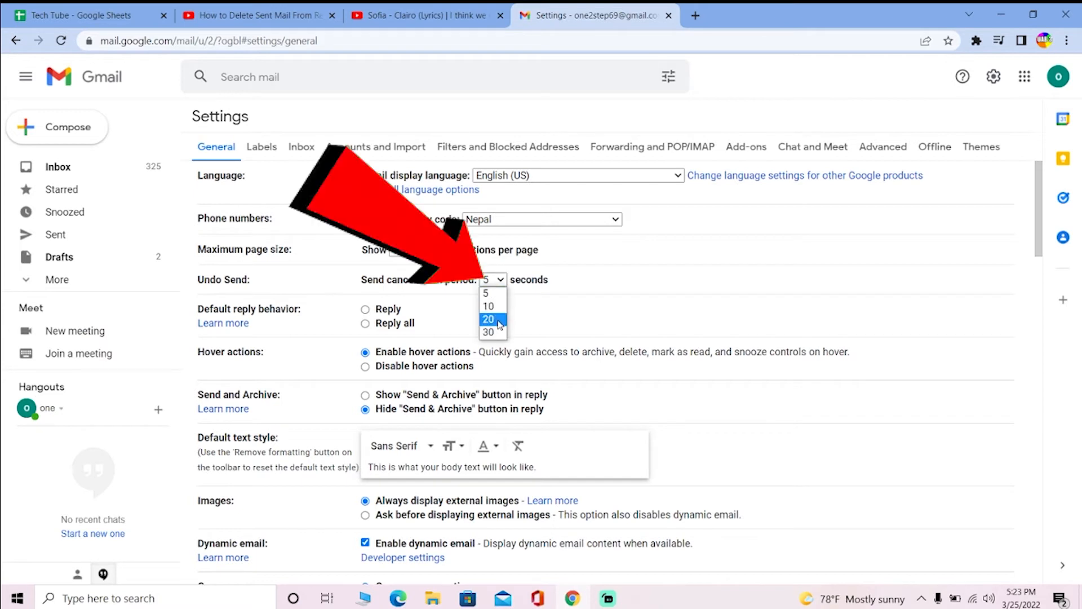
{"action": "left_click", "coordinate": [488, 332]}
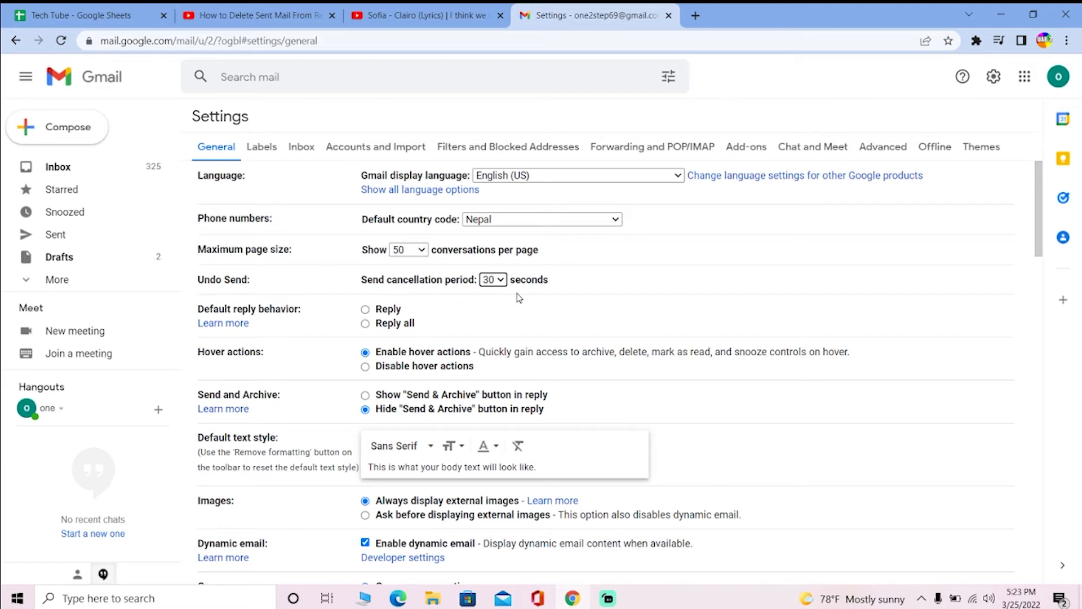
{"action": "mouse_move", "coordinate": [519, 295]}
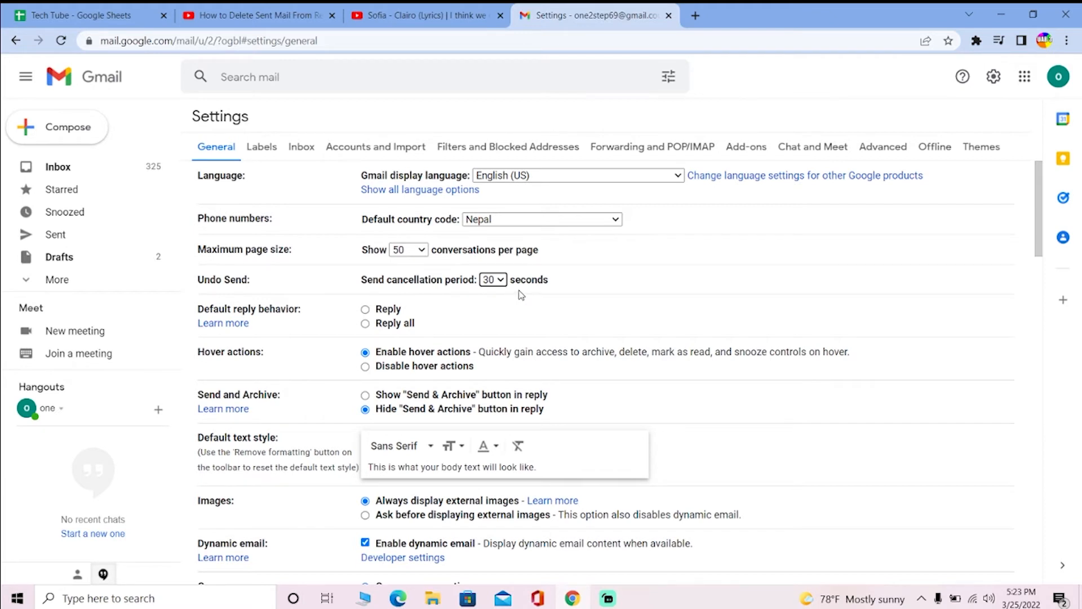
{"action": "mouse_move", "coordinate": [544, 291]}
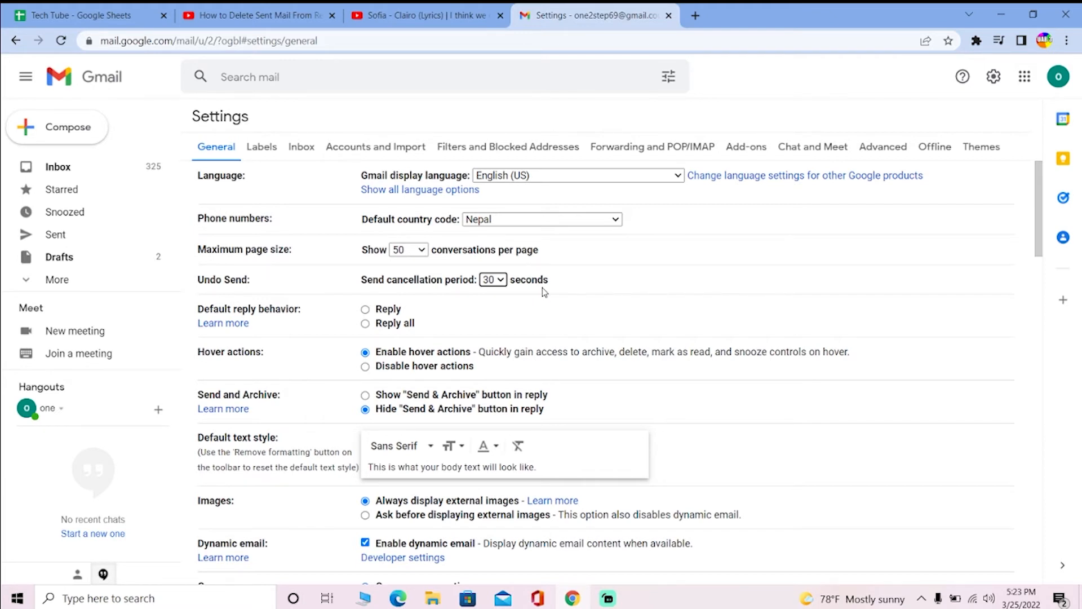
{"action": "mouse_move", "coordinate": [929, 432]}
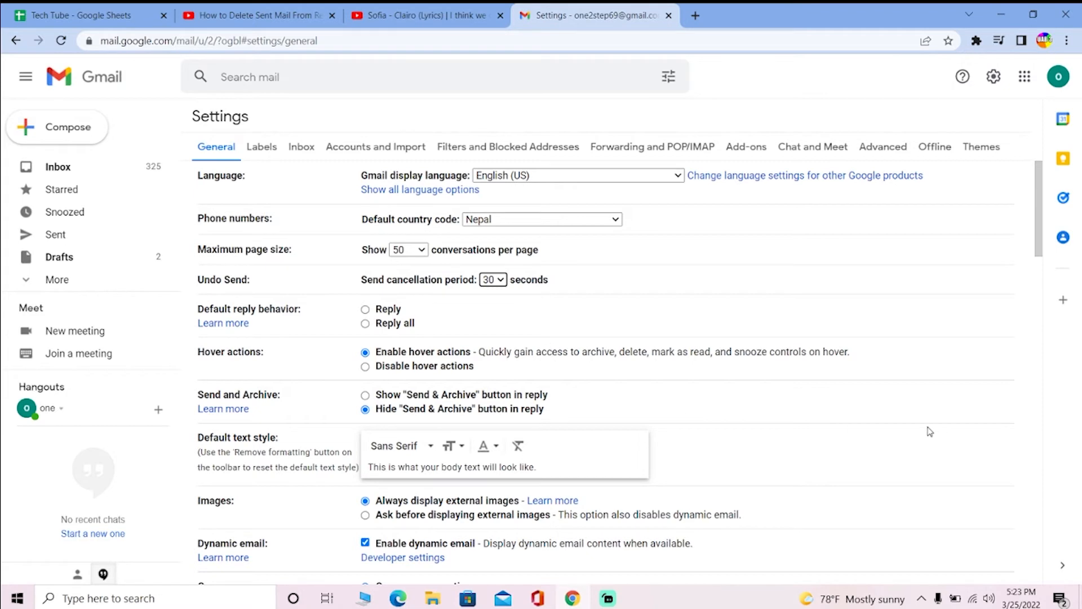
- Save the settings change, then open the 'hell yah' draft from Drafts
{"action": "scroll", "scroll_direction": "down", "scroll_amount": 3}
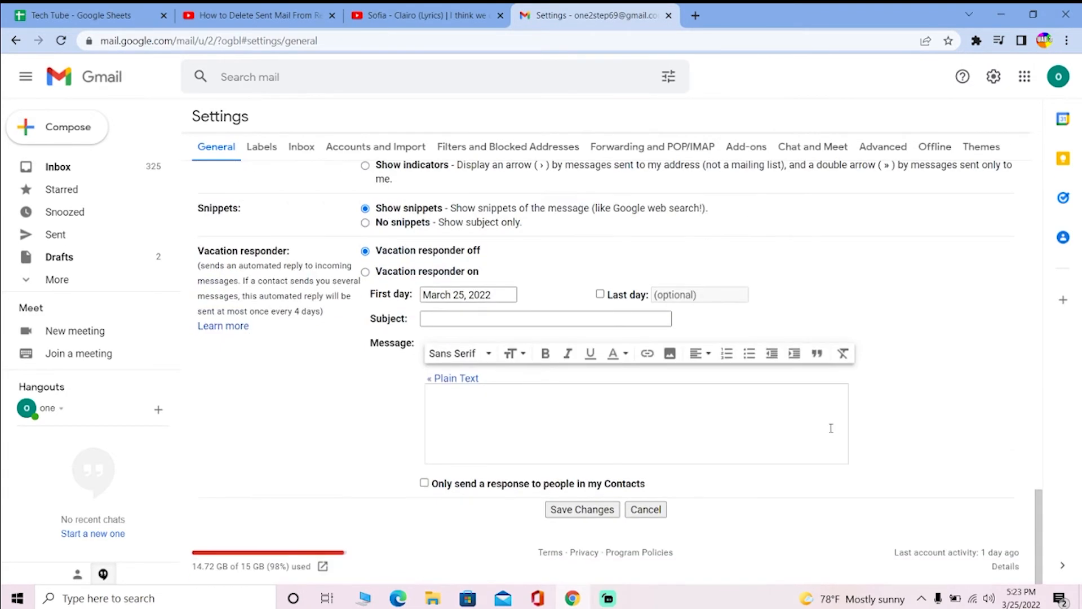
{"action": "left_click", "coordinate": [582, 508]}
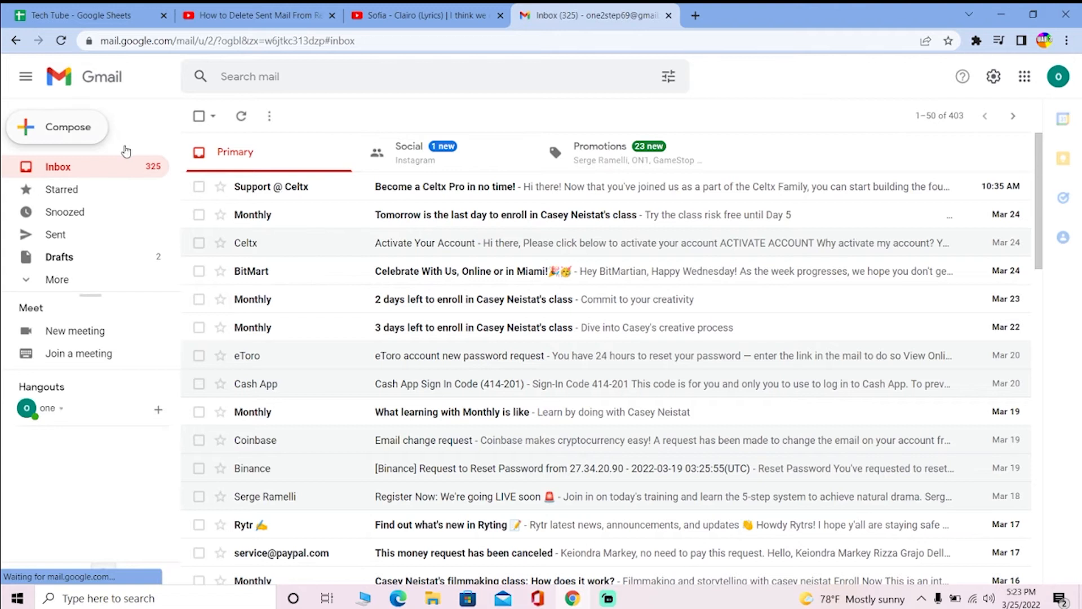
{"action": "left_click", "coordinate": [56, 279]}
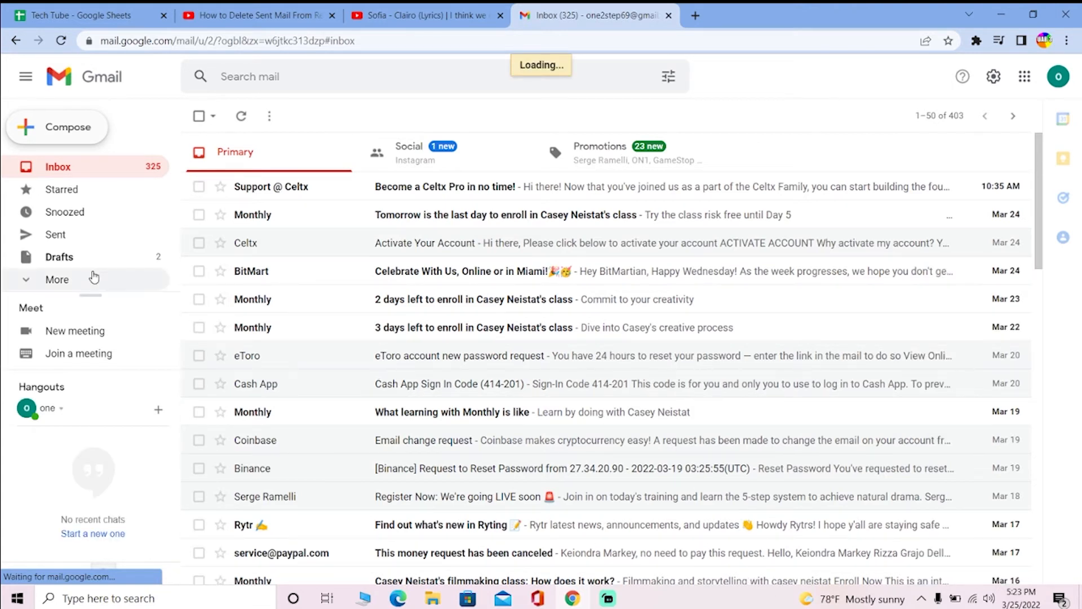
{"action": "left_click", "coordinate": [57, 127]}
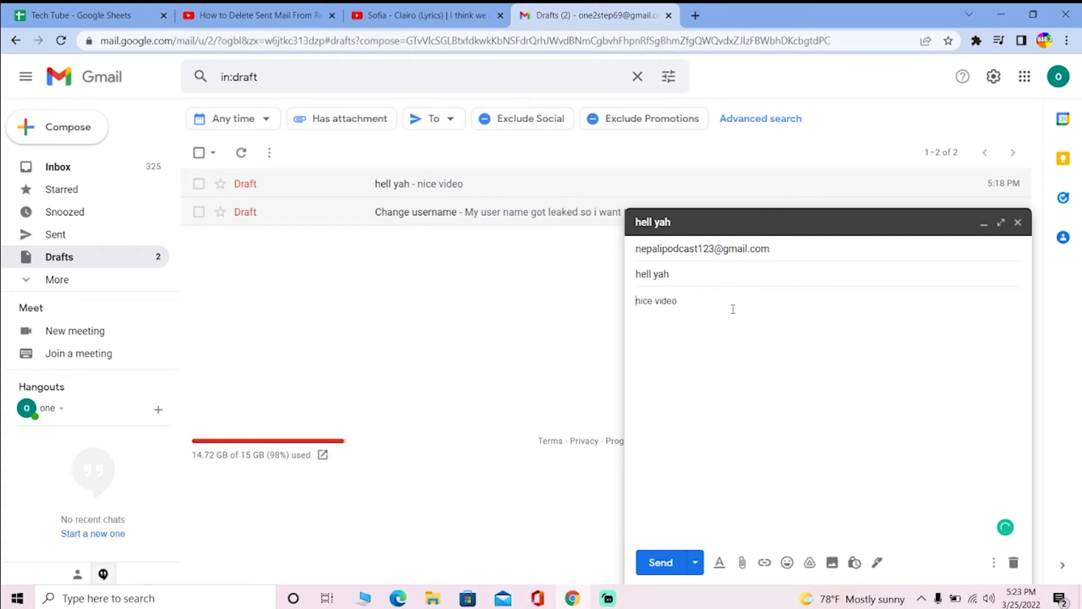
- Send the 'hell yah' draft, then undo the send from the notification
{"action": "left_click", "coordinate": [660, 561]}
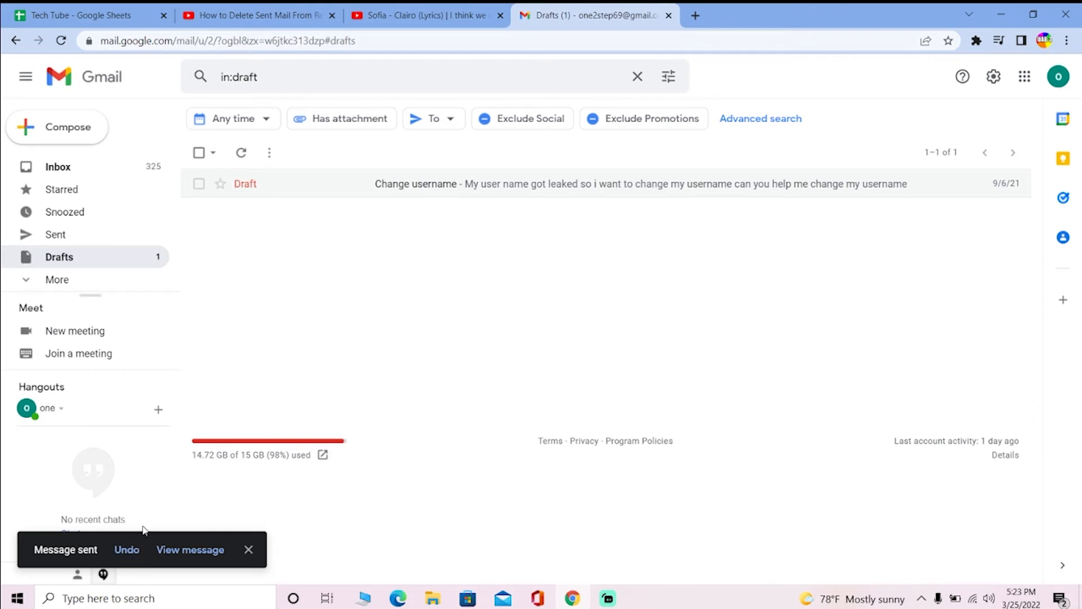
{"action": "left_click", "coordinate": [126, 550]}
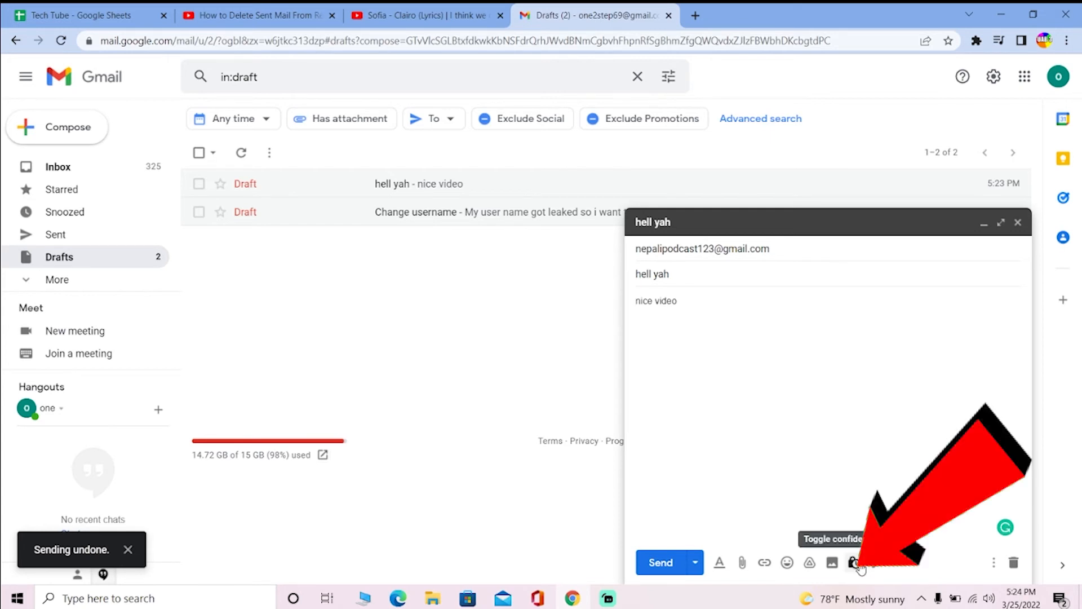
- Turn on confidential mode for the draft with a 1-day expiration and save
{"action": "left_click", "coordinate": [854, 562]}
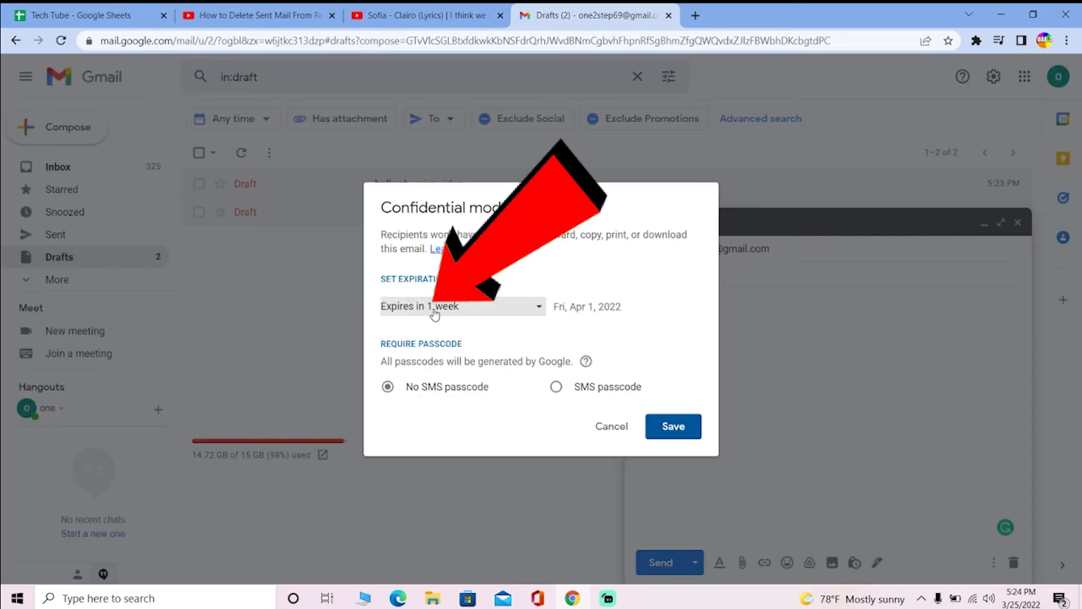
{"action": "left_click", "coordinate": [460, 305]}
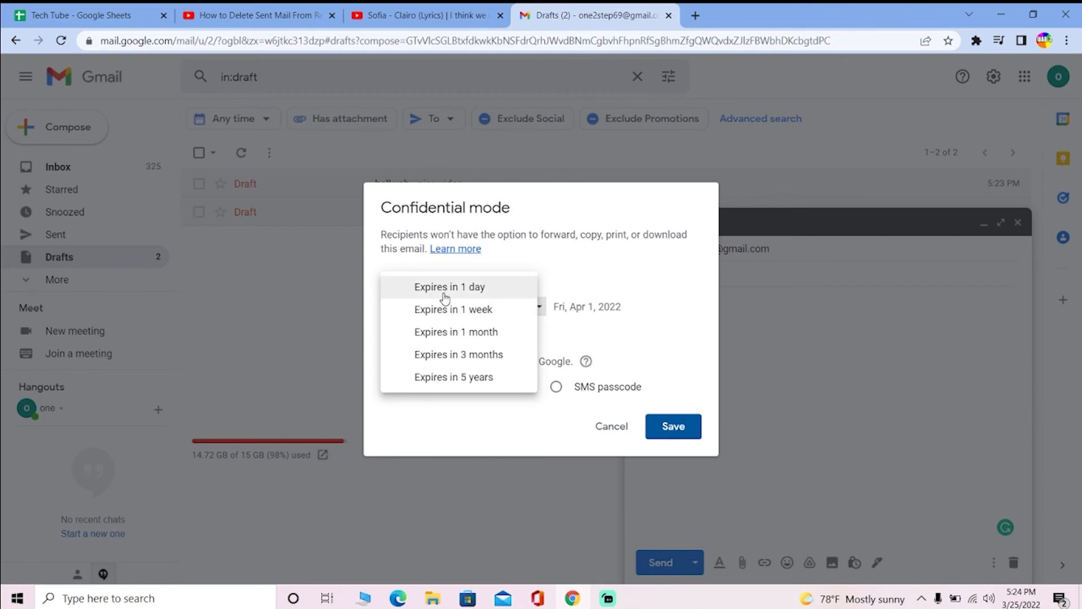
{"action": "left_click", "coordinate": [449, 286]}
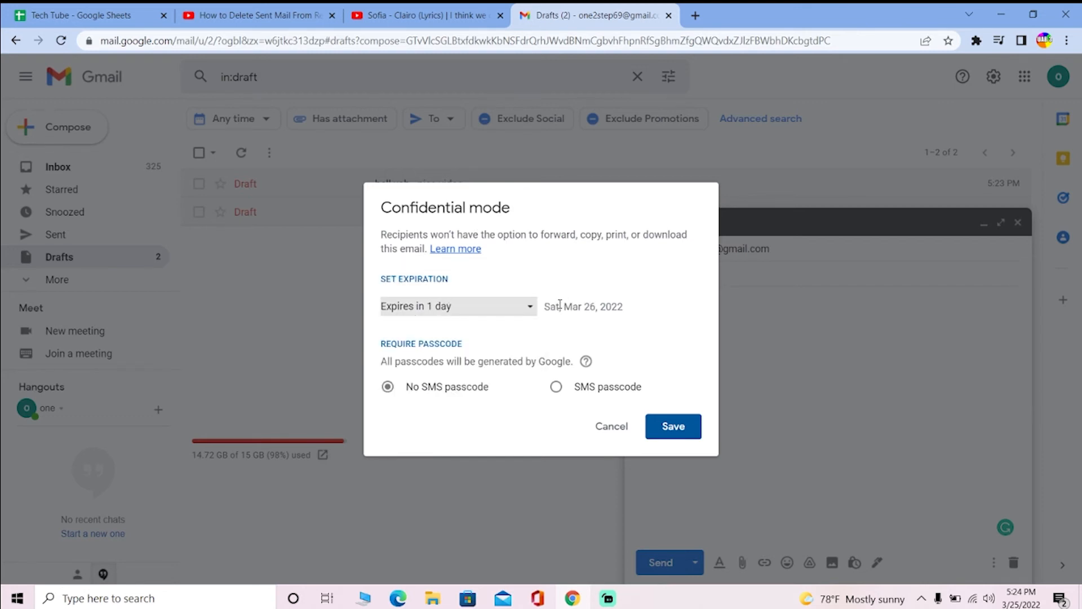
{"action": "double_click", "coordinate": [571, 305]}
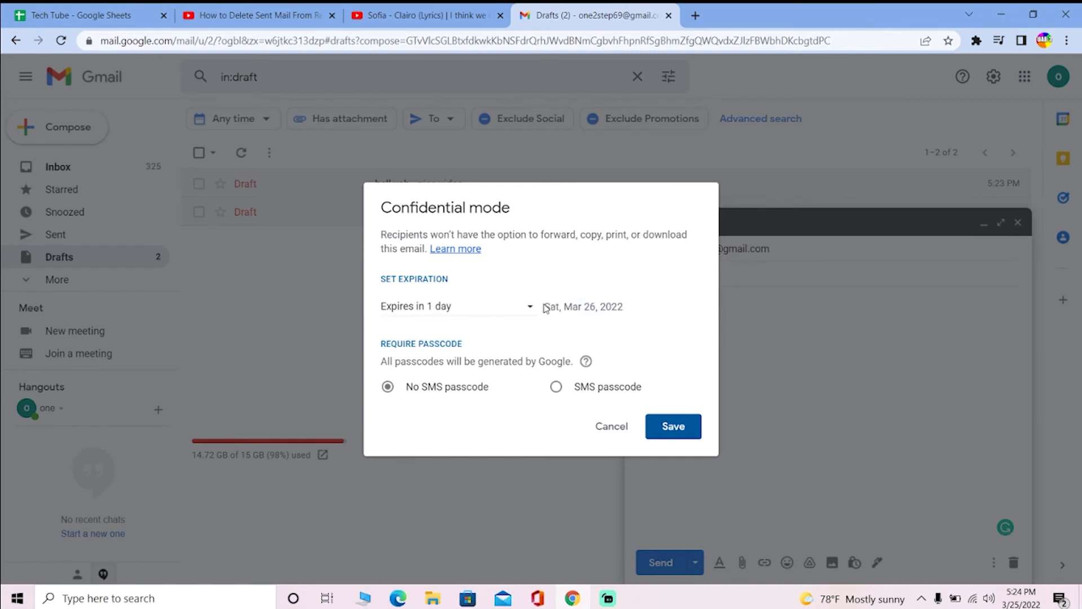
{"action": "mouse_move", "coordinate": [584, 281]}
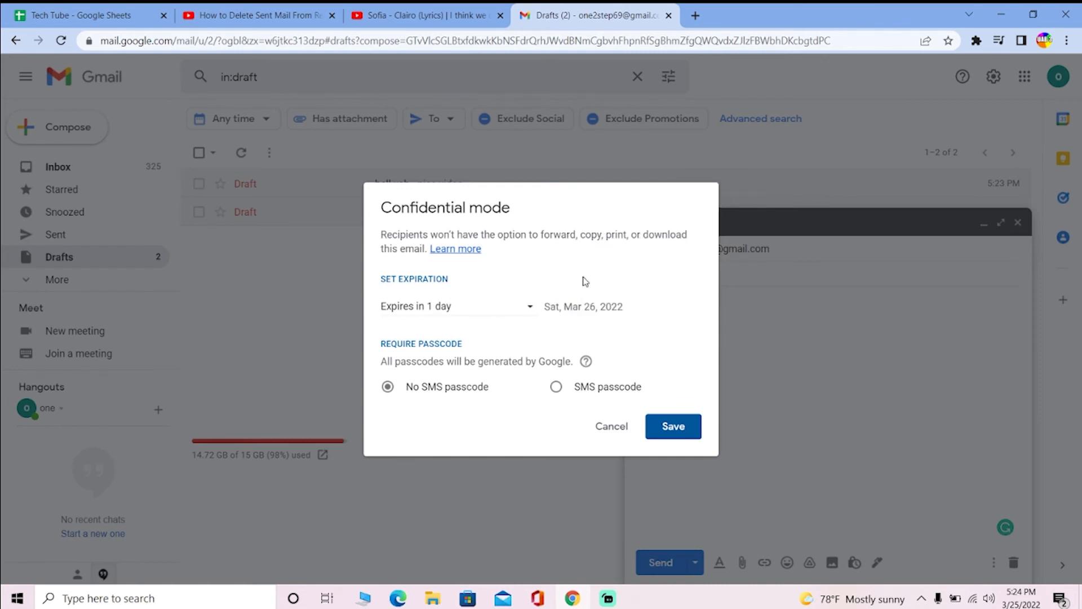
{"action": "mouse_move", "coordinate": [672, 426]}
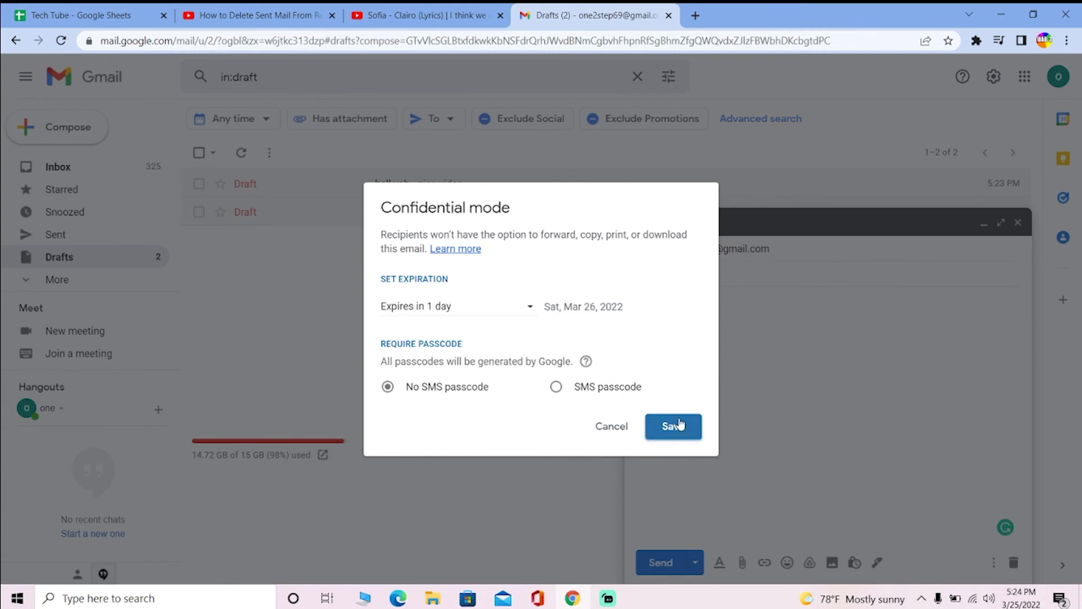
{"action": "left_click", "coordinate": [672, 426]}
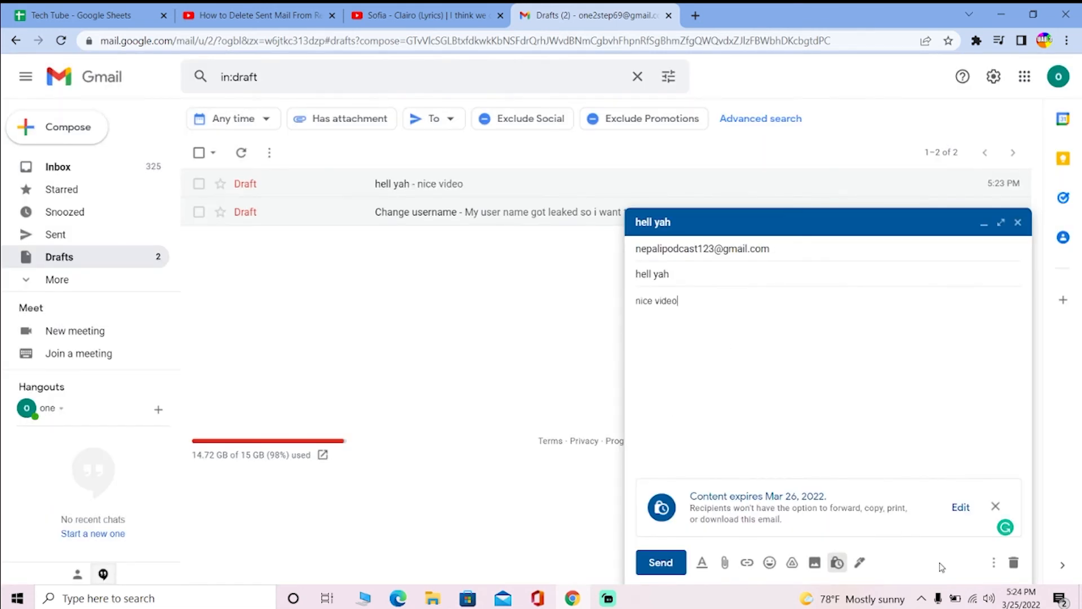
- Send the confidential 'hell yah' message
{"action": "left_click", "coordinate": [658, 562]}
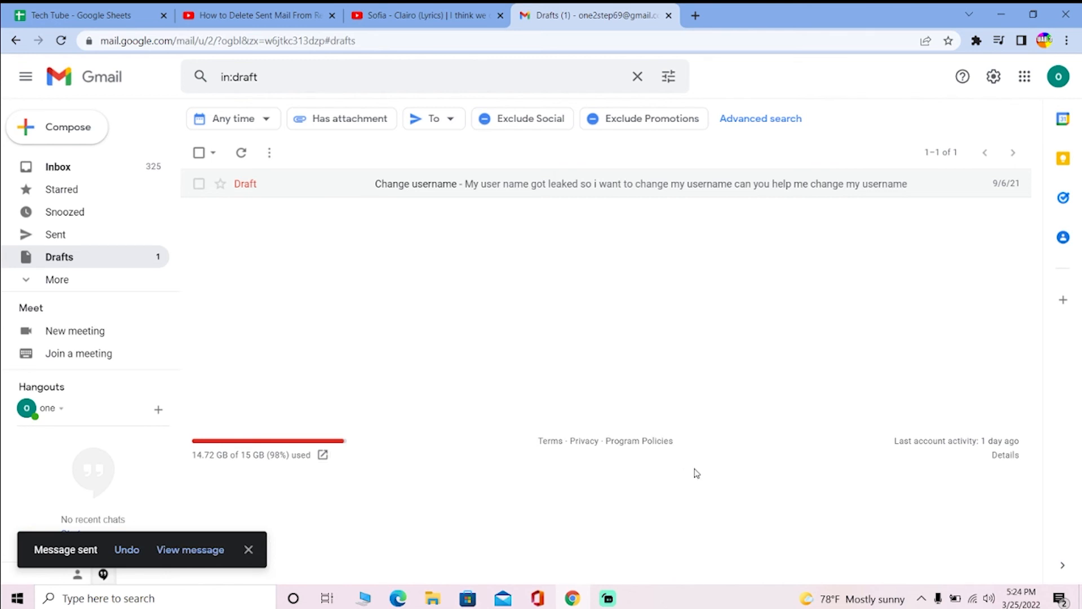
{"action": "mouse_move", "coordinate": [681, 513]}
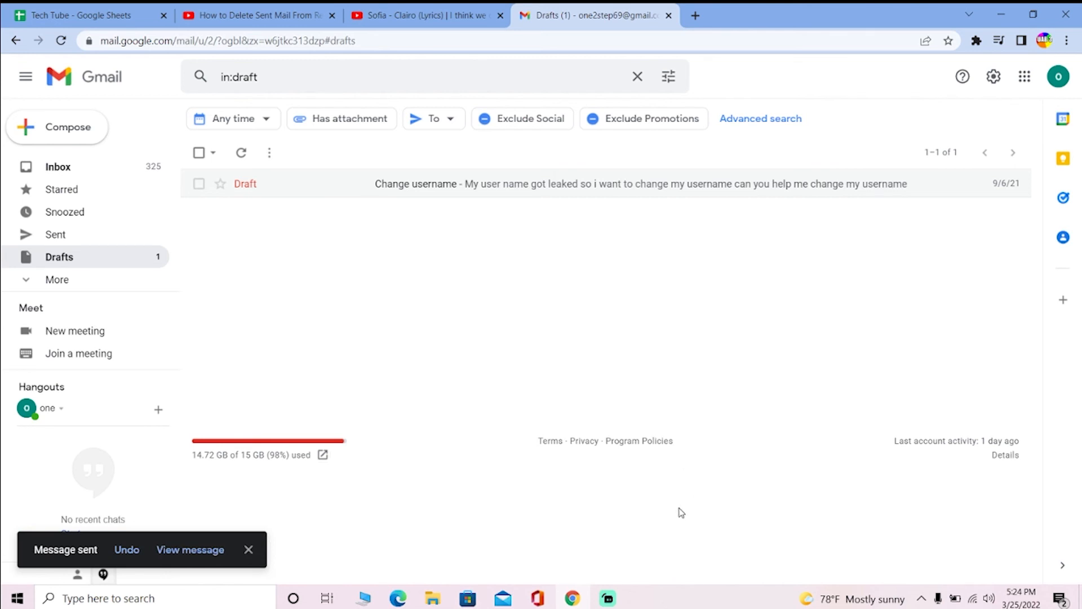
{"action": "mouse_move", "coordinate": [678, 442]}
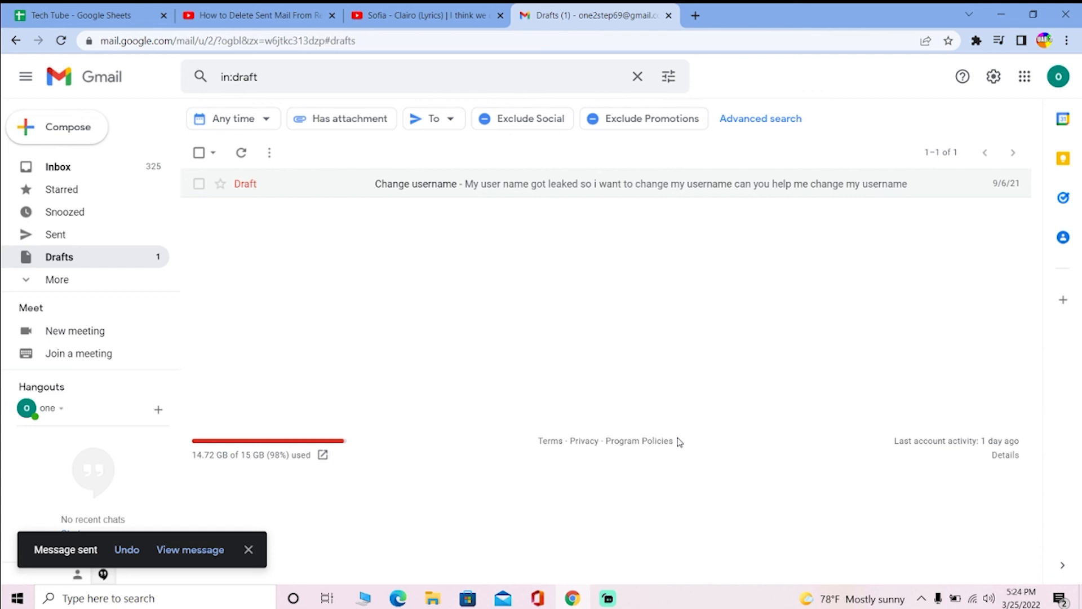
{"action": "mouse_move", "coordinate": [674, 458]}
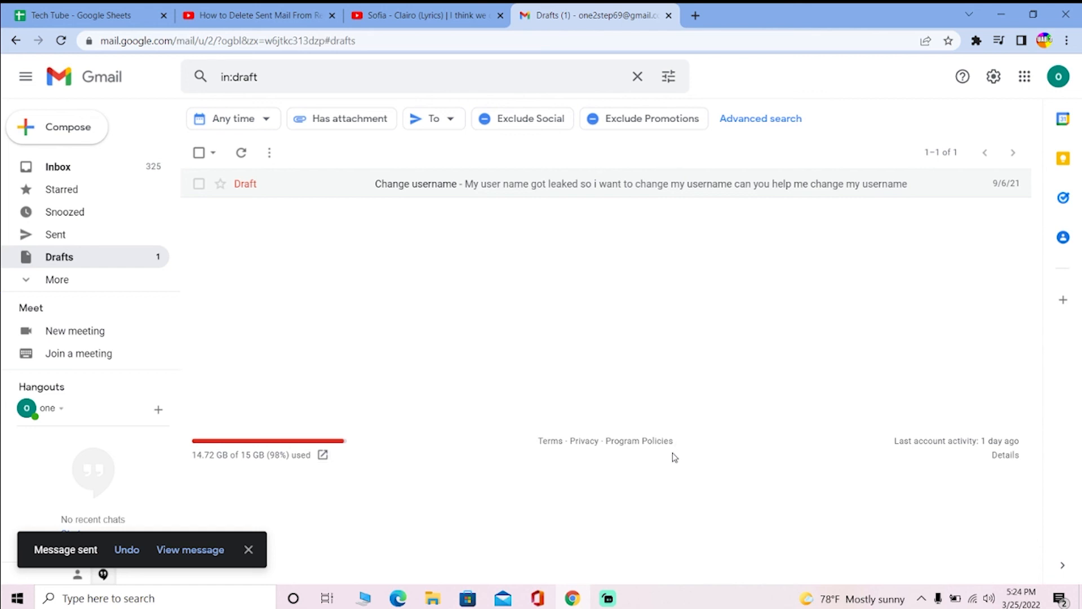
{"action": "mouse_move", "coordinate": [616, 434]}
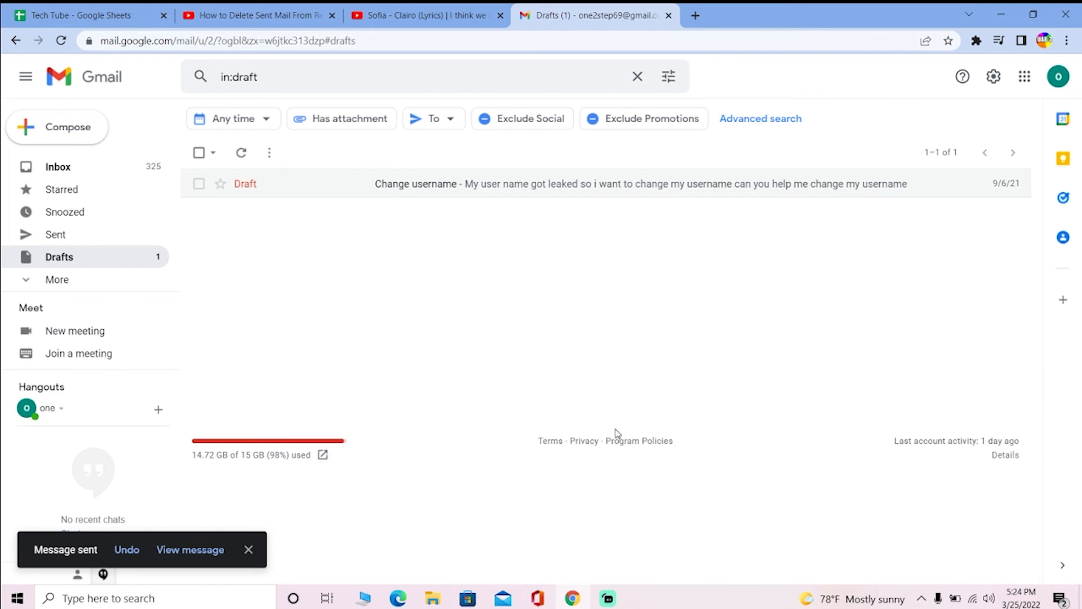